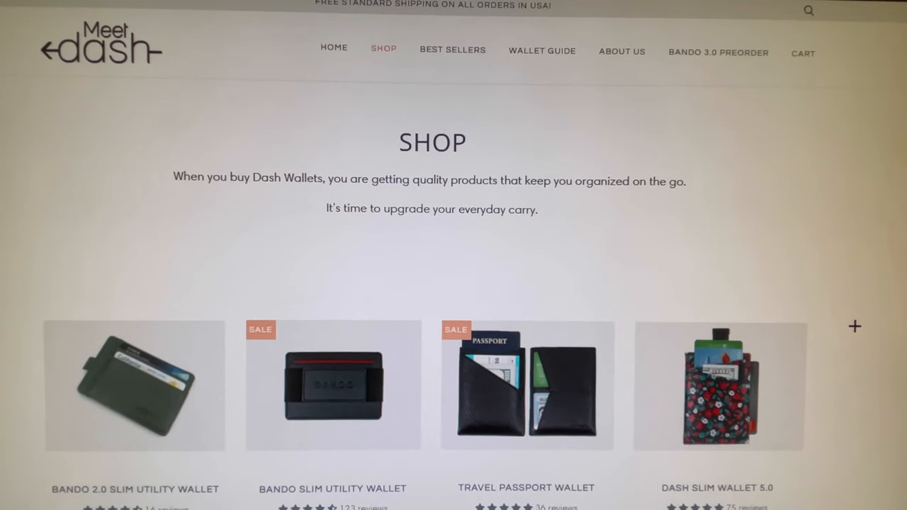
# Advance the Bando 2.0 wallet gallery to the Cash Band image.
pyautogui.scroll(-3)
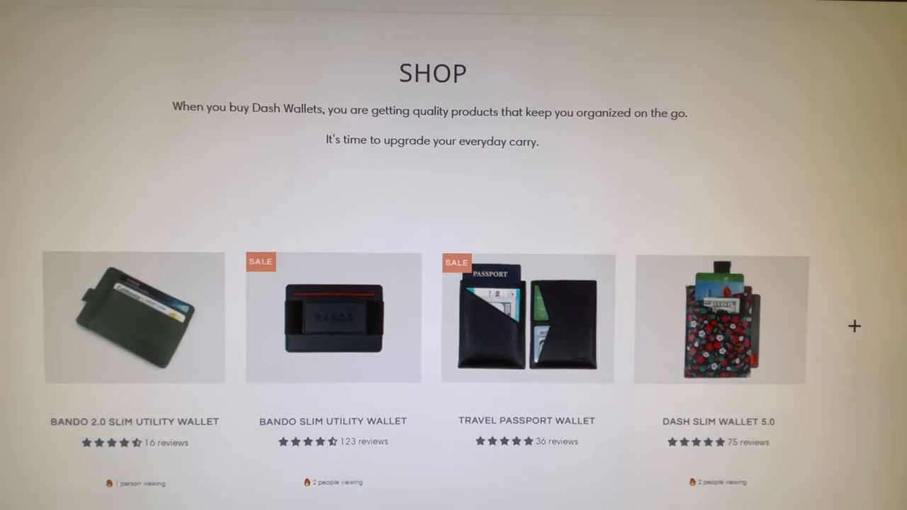
pyautogui.scroll(-3)
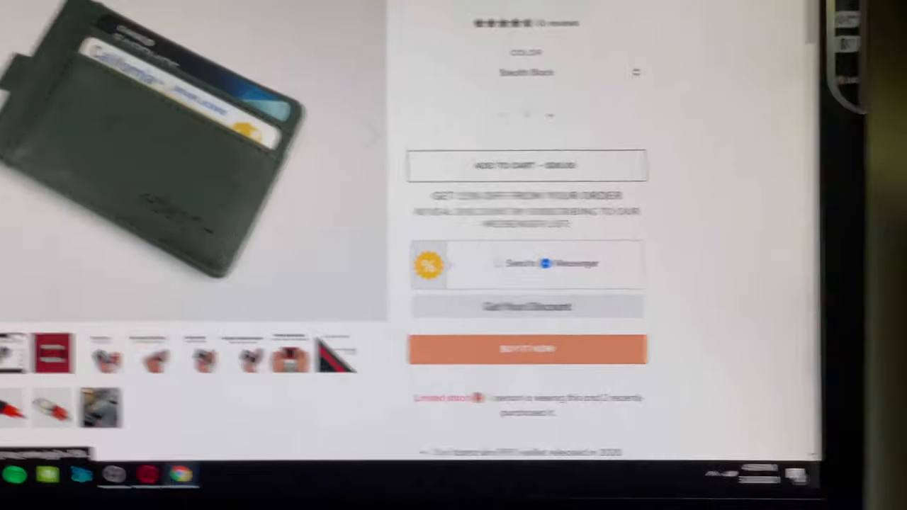
pyautogui.click(705, 68)
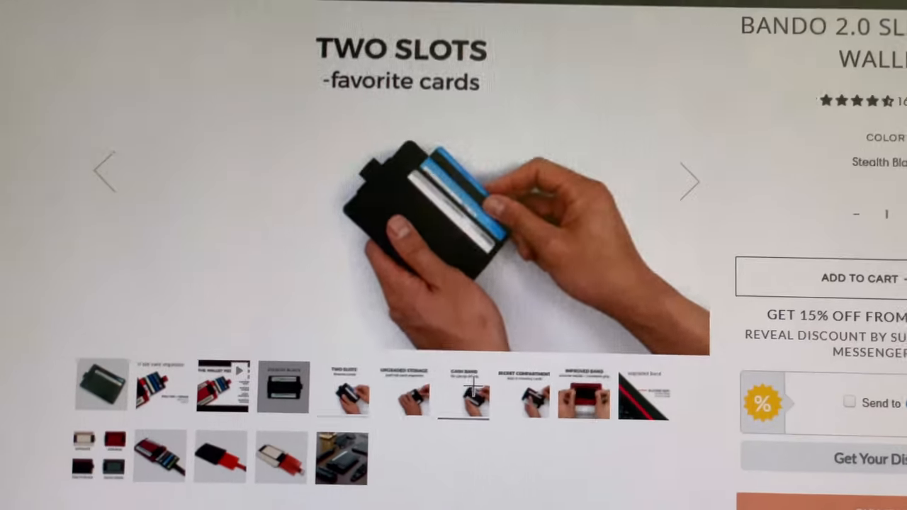
pyautogui.click(472, 399)
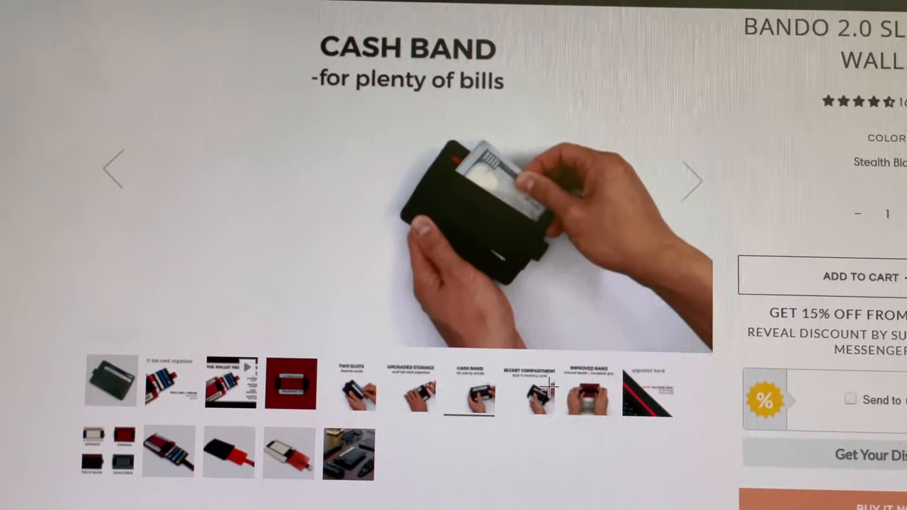